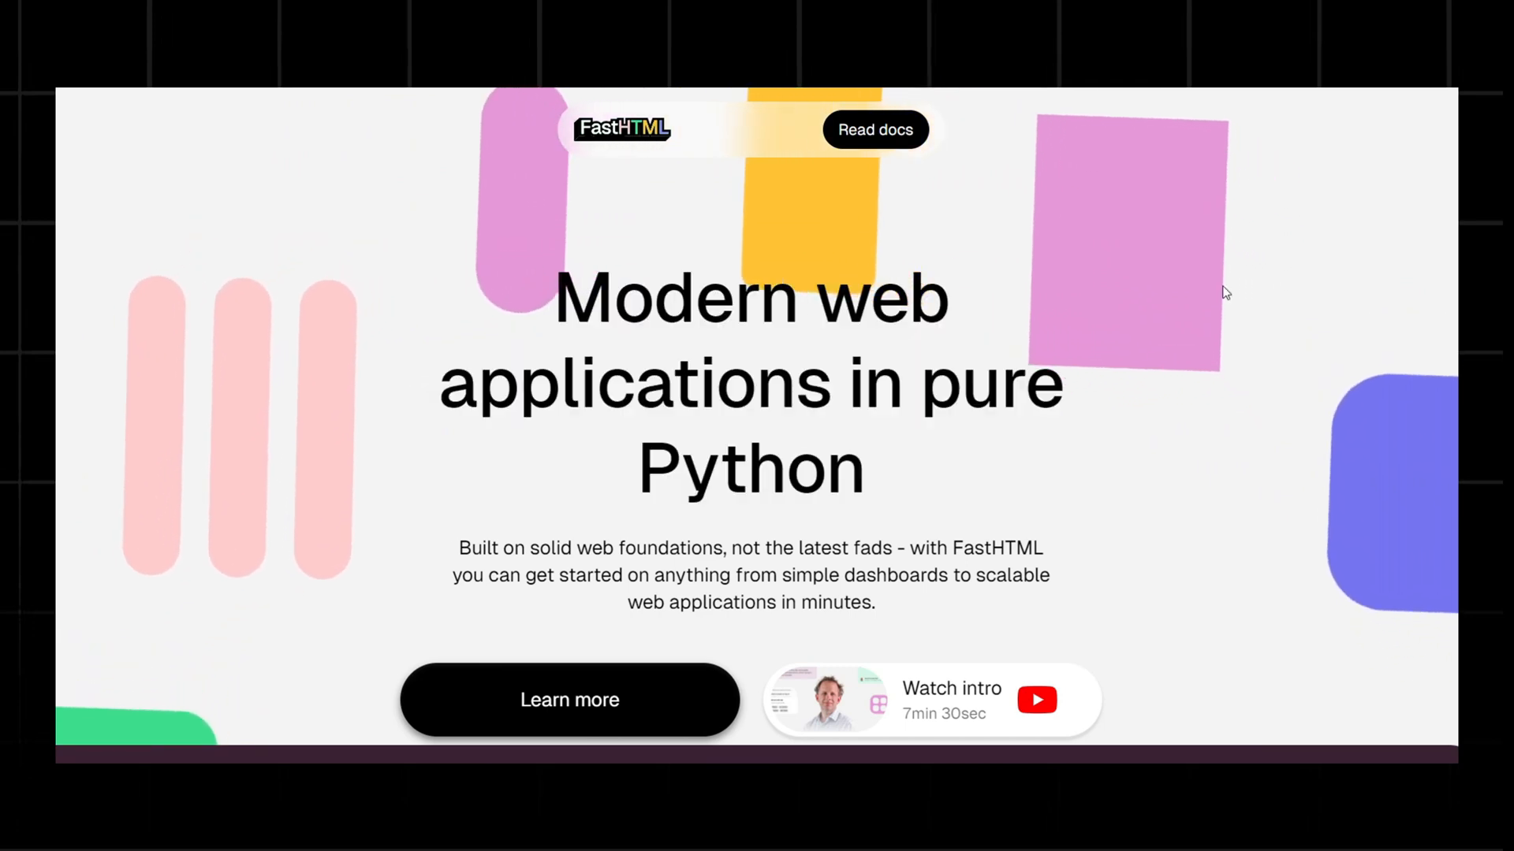
scroll("down", 3)
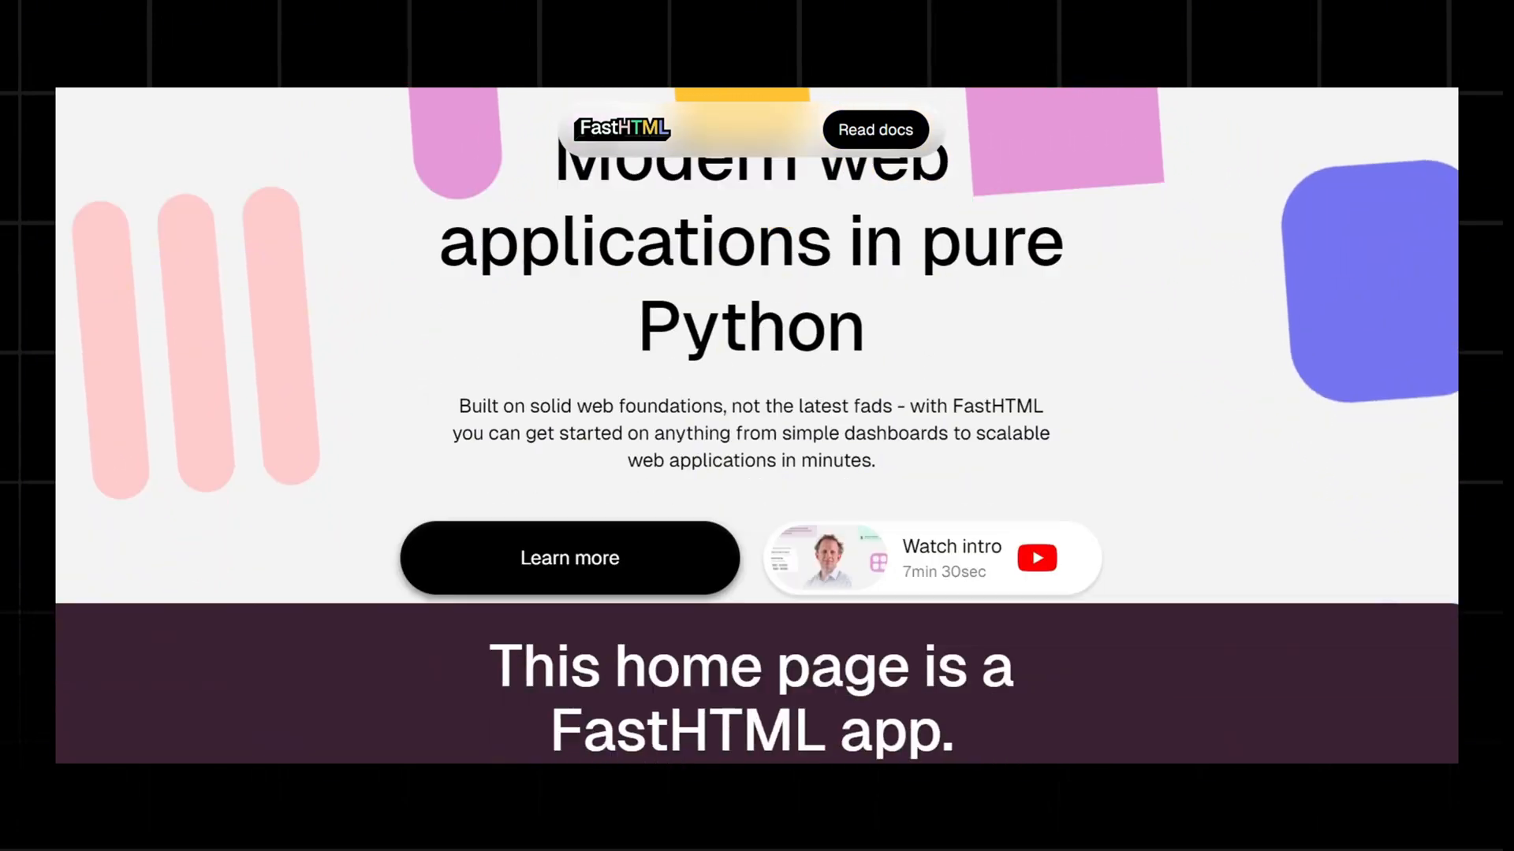
scroll("down", 3)
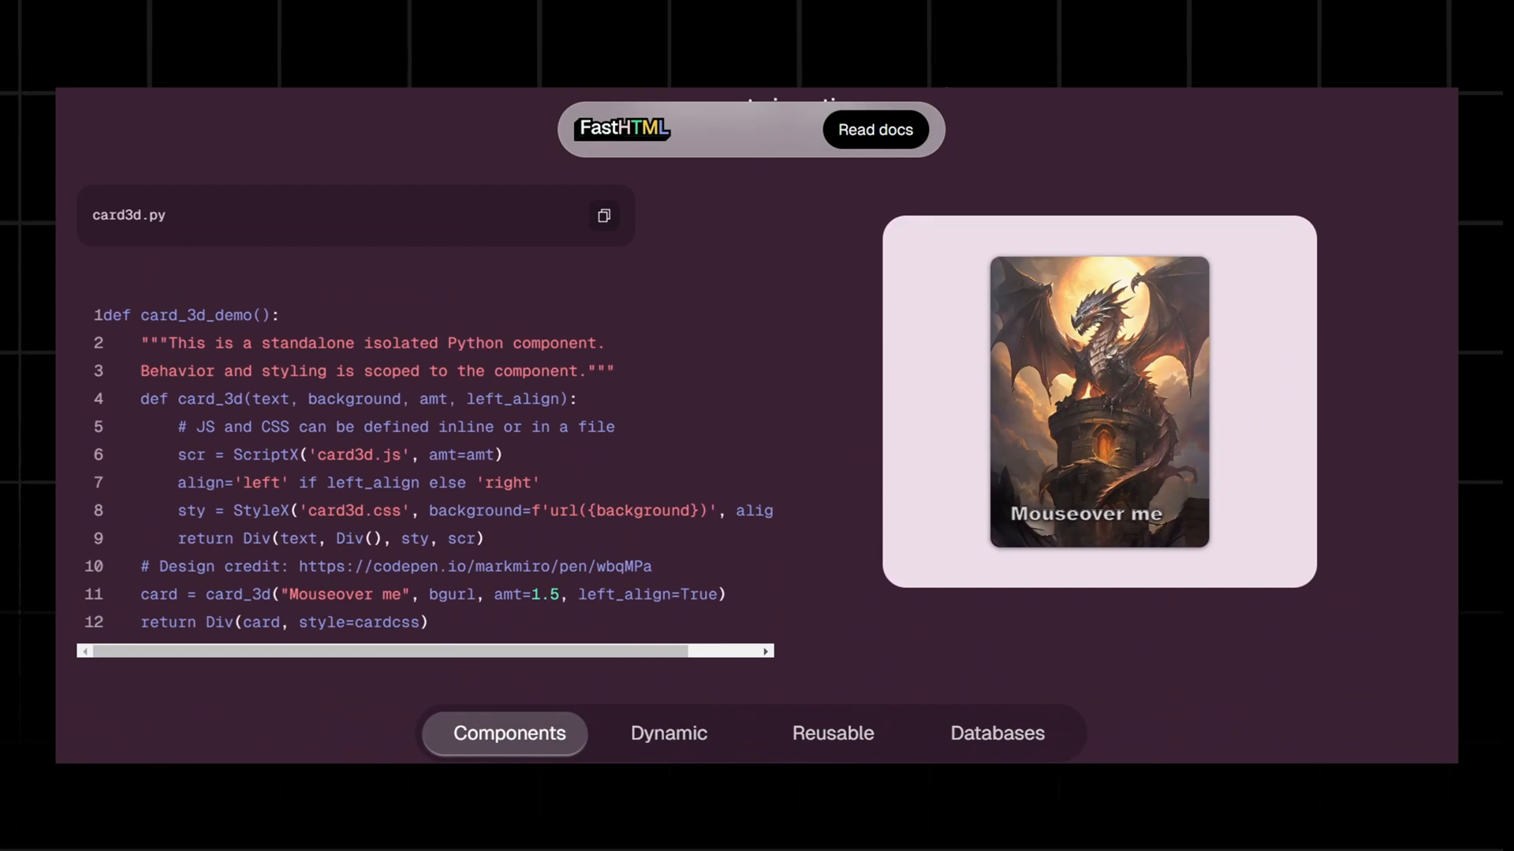
scroll("down", 3)
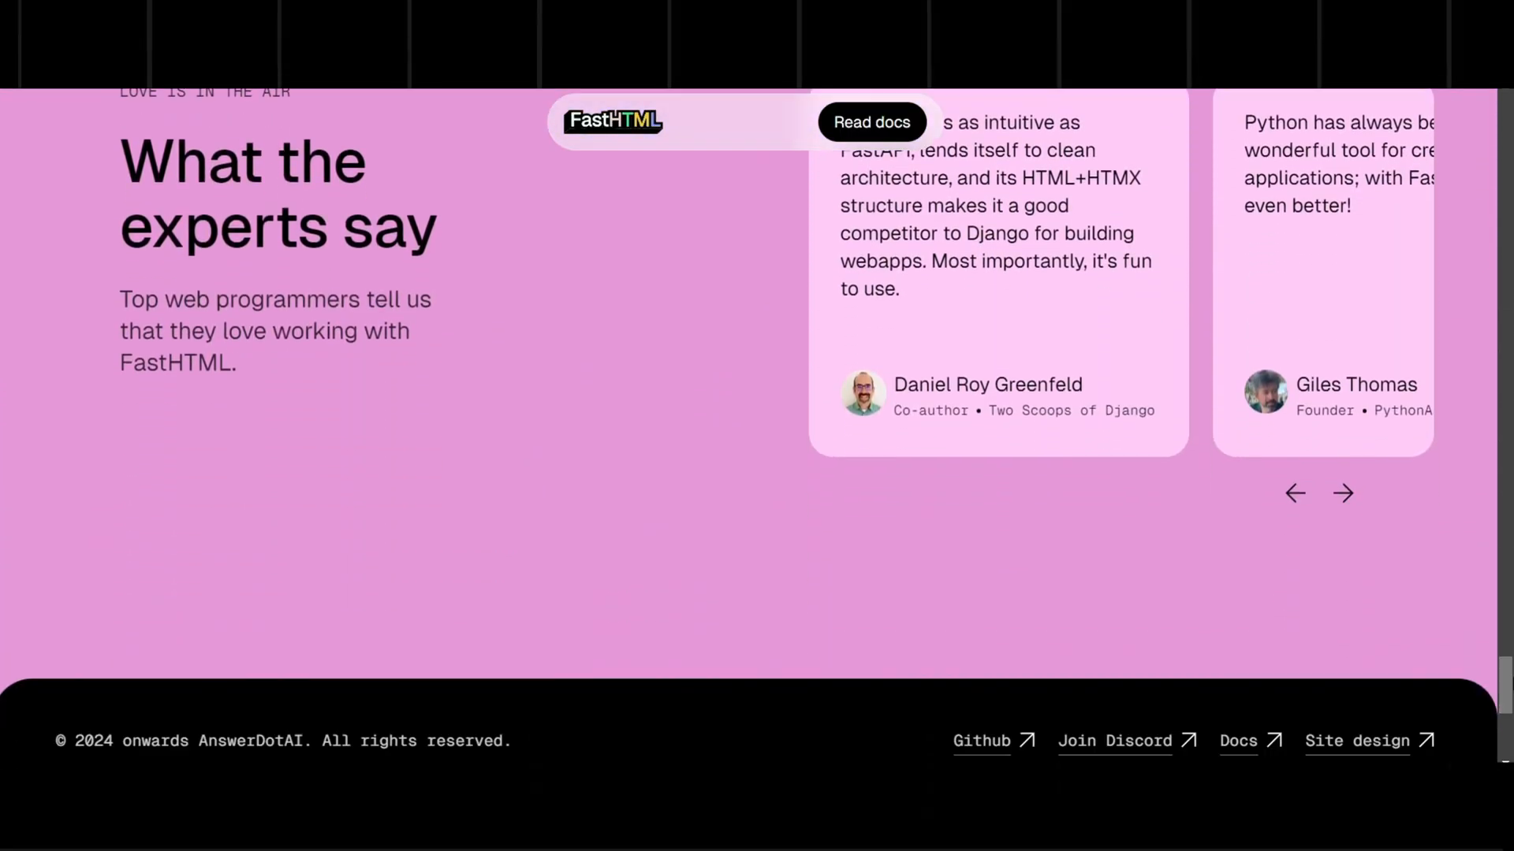
scroll("down", 3)
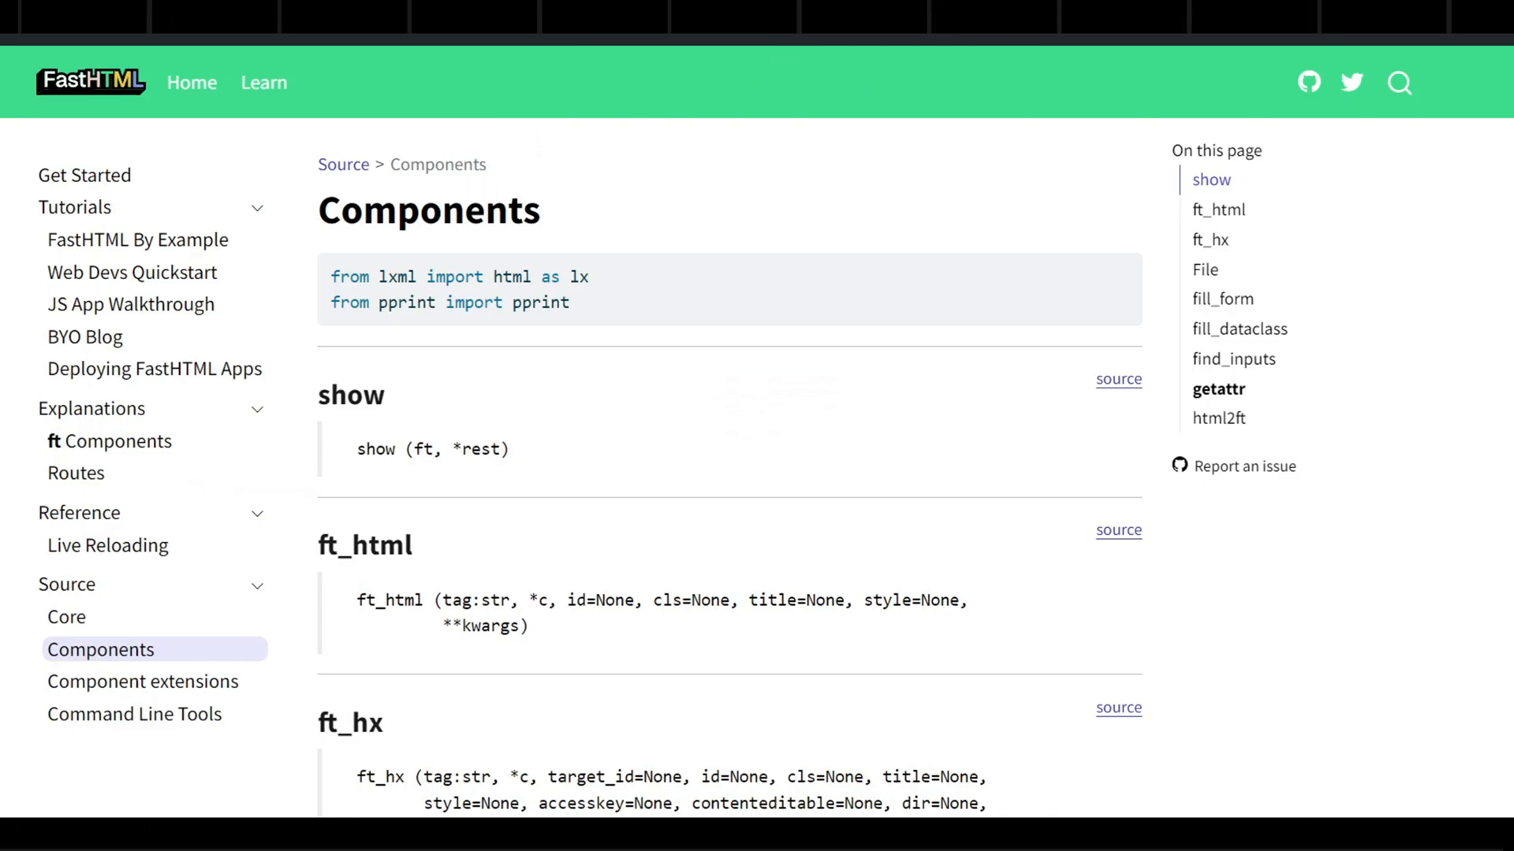
scroll("down", 3)
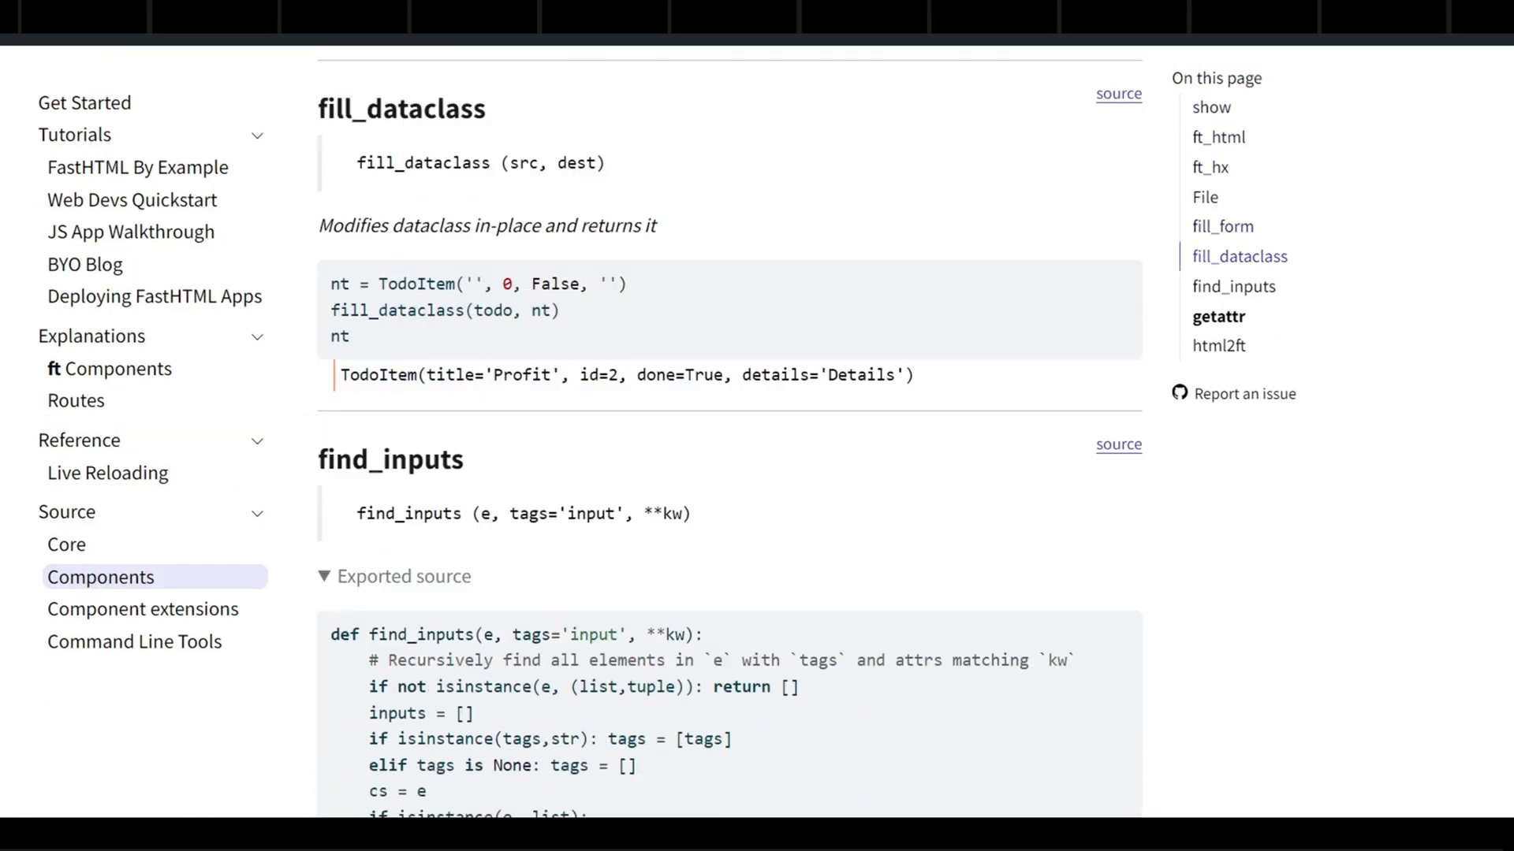